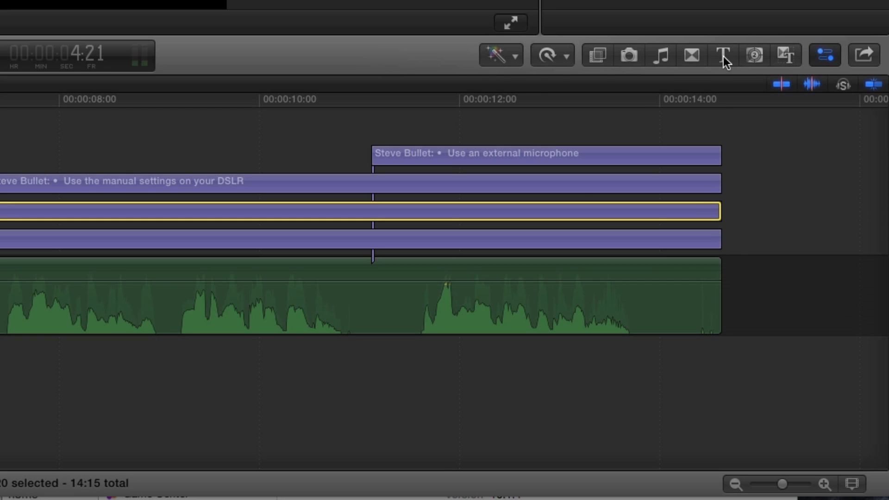
# Show Final Cut Pro's Titles browser on the Build In/Out category.
pyautogui.click(721, 55)
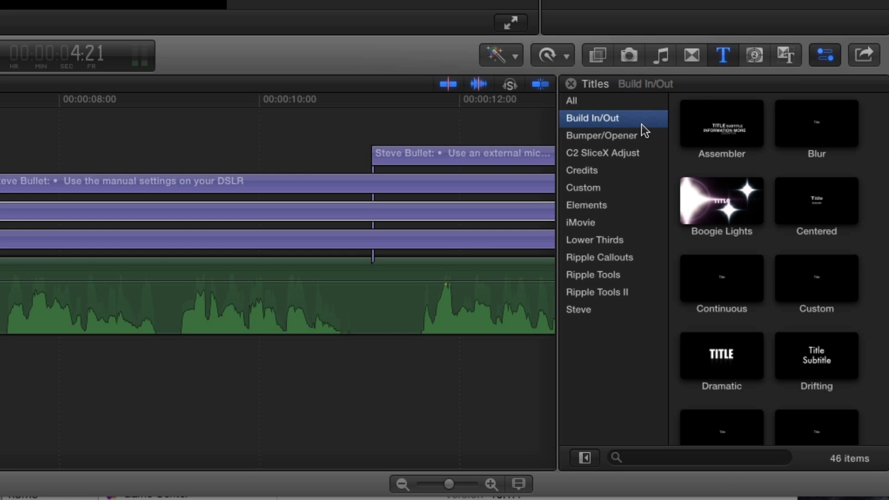
pyautogui.moveTo(701, 134)
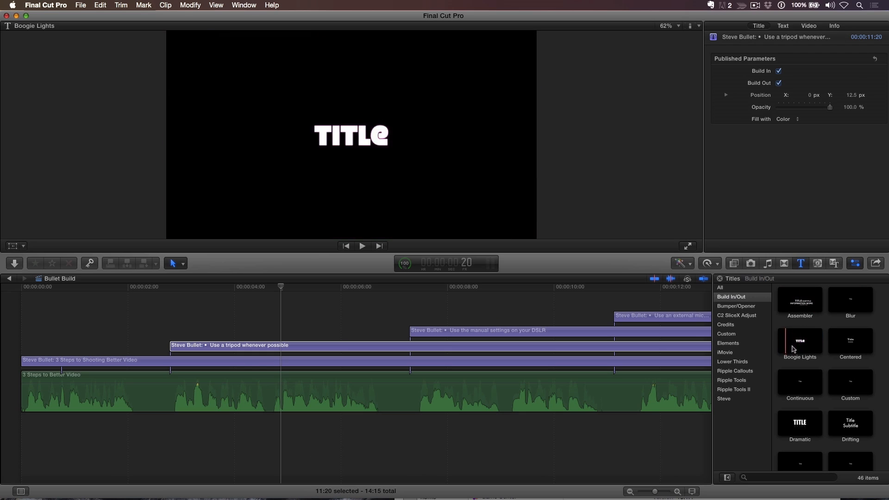
pyautogui.moveTo(799, 430)
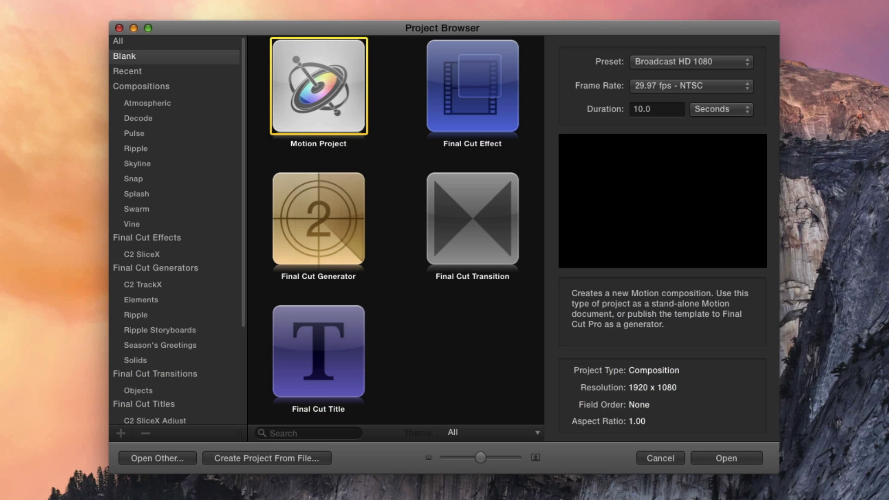
pyautogui.moveTo(353, 373)
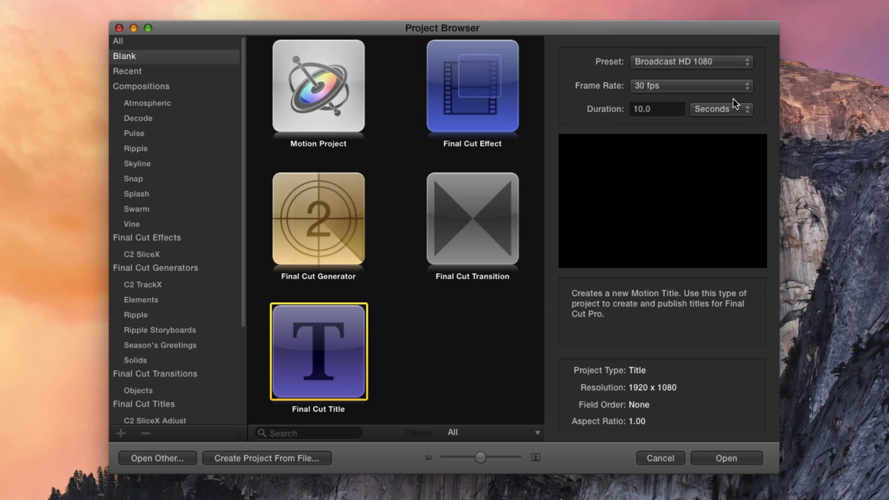
# Create the Final Cut Title project with a 3.0-second duration.
pyautogui.click(656, 109)
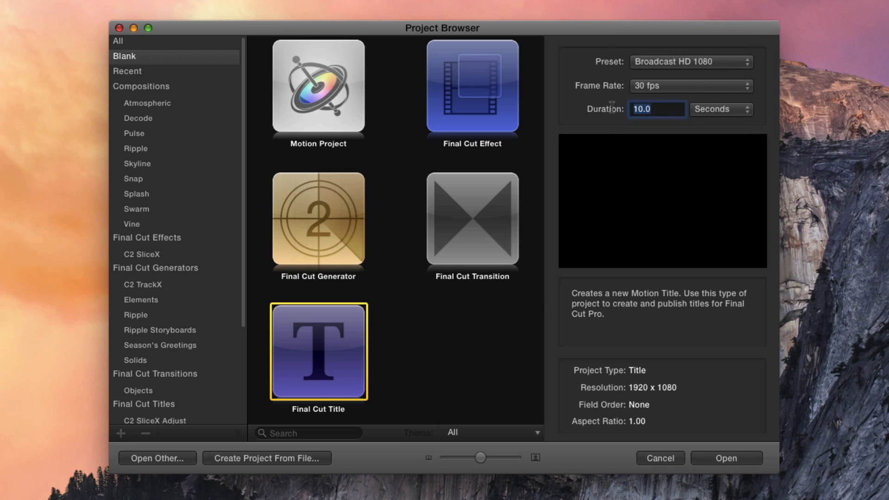
pyautogui.write('3.0')
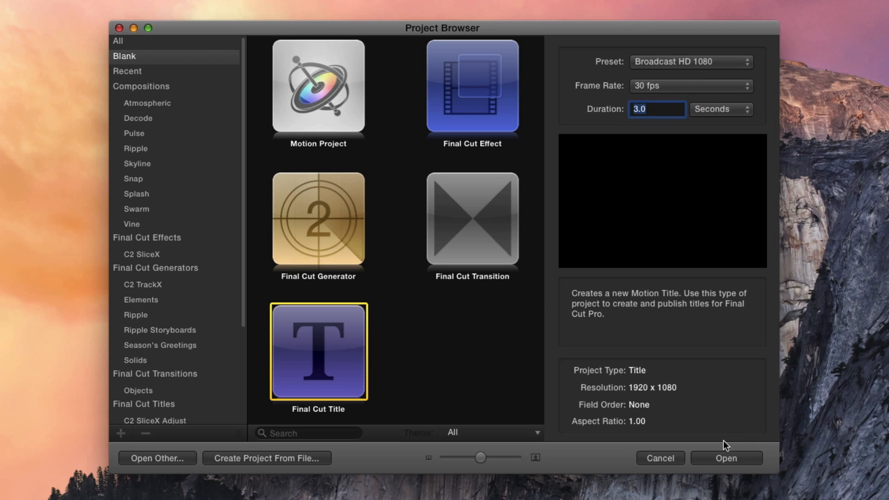
pyautogui.click(726, 458)
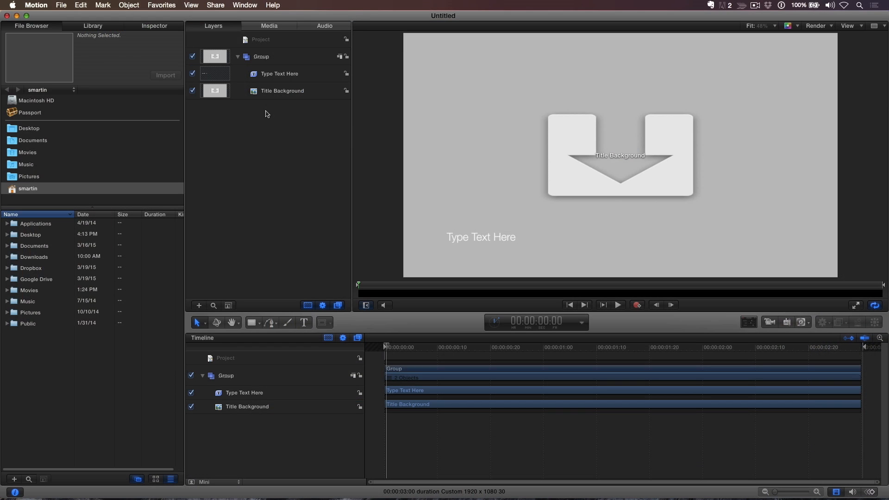
pyautogui.moveTo(276, 80)
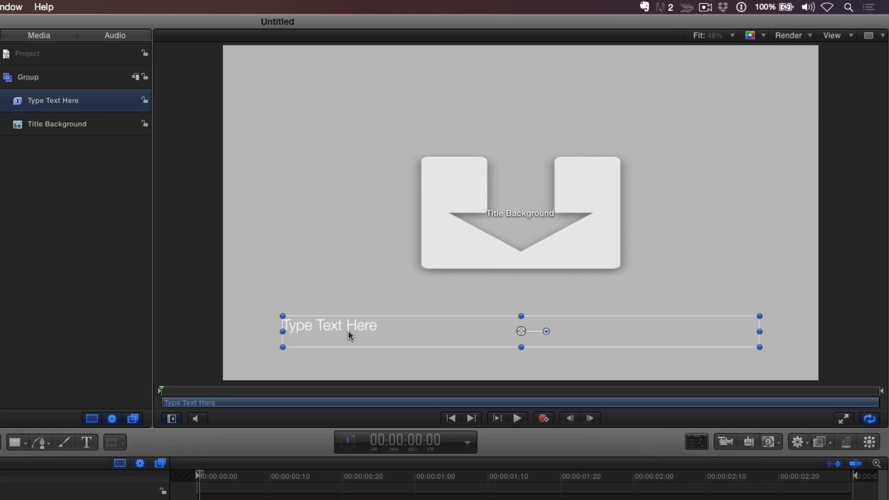
# Replace the title text with 'Placeholder Text for Creating Awesome Bullet Builds' and hide the background.
pyautogui.doubleClick(328, 325)
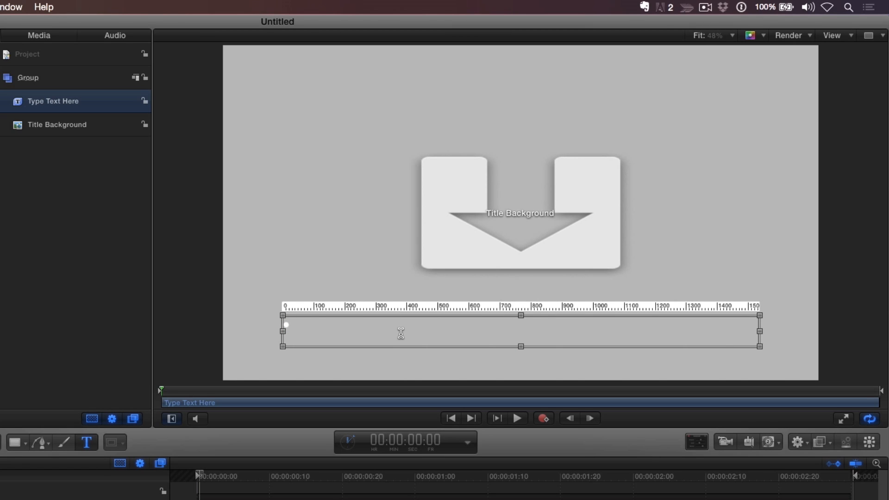
pyautogui.write('Placeholder T')
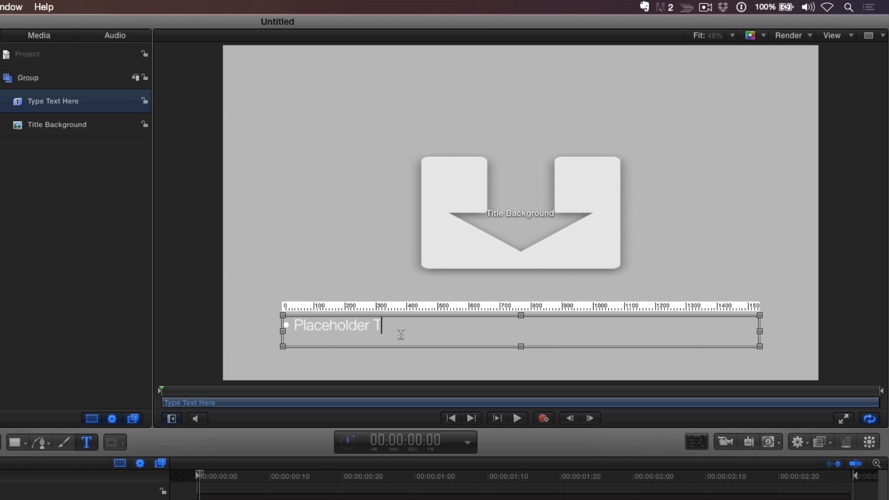
pyautogui.write('ext for Creating Awesome Bullet Builds')
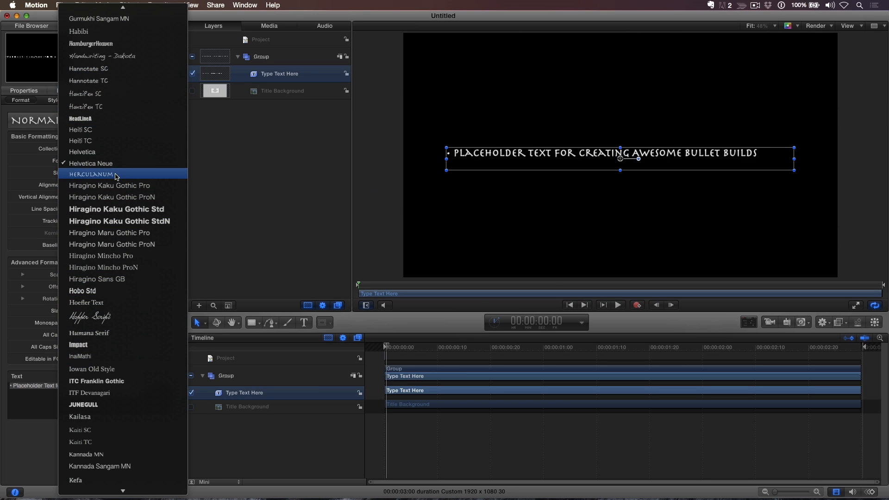
pyautogui.click(88, 174)
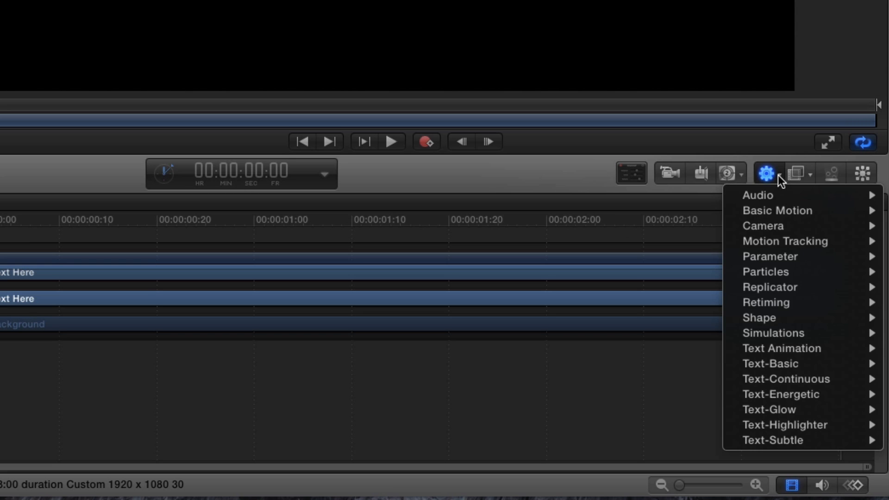
pyautogui.moveTo(792, 364)
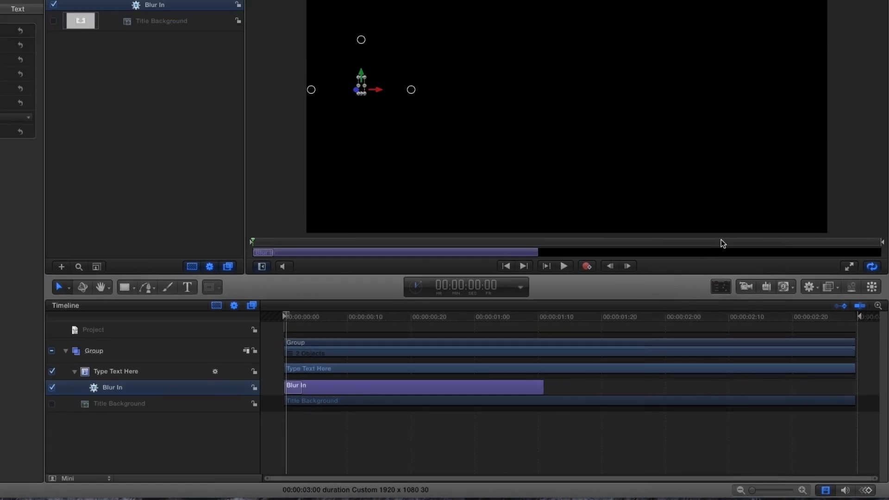
# Trim the text's Blur In behavior to end around 1:03.
pyautogui.click(563, 266)
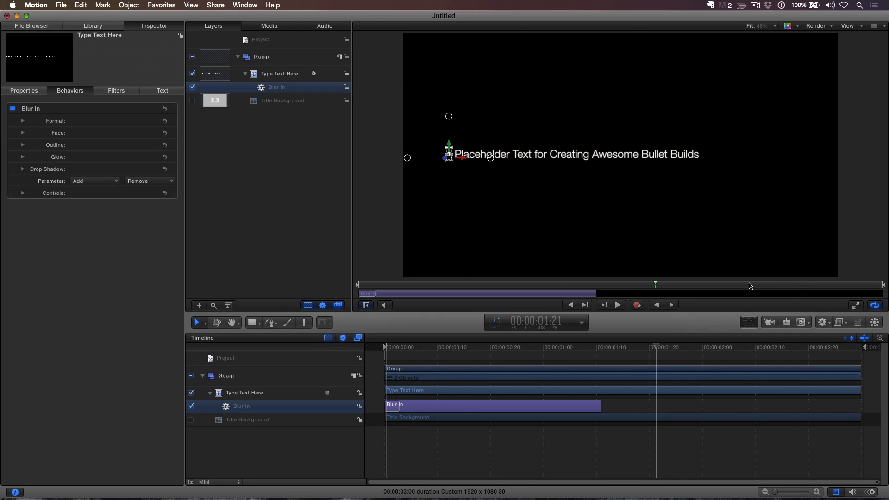
pyautogui.moveTo(600, 404); pyautogui.dragTo(555, 404)
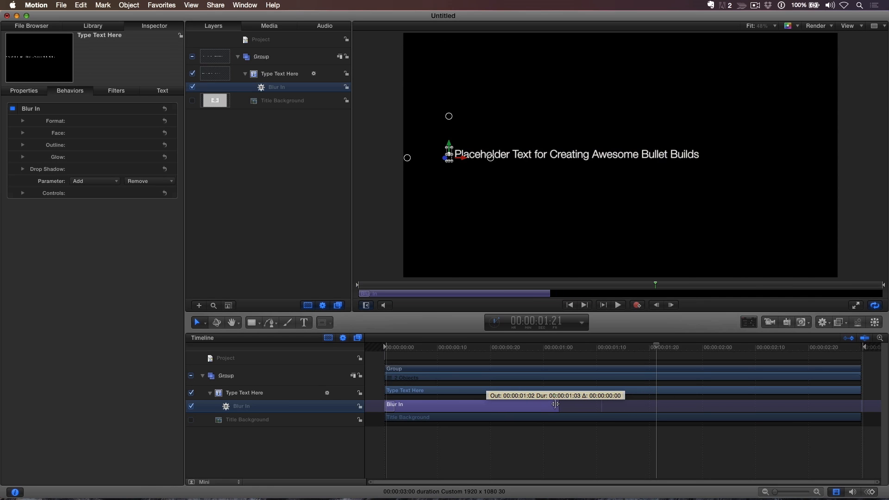
pyautogui.moveTo(556, 404); pyautogui.dragTo(541, 405)
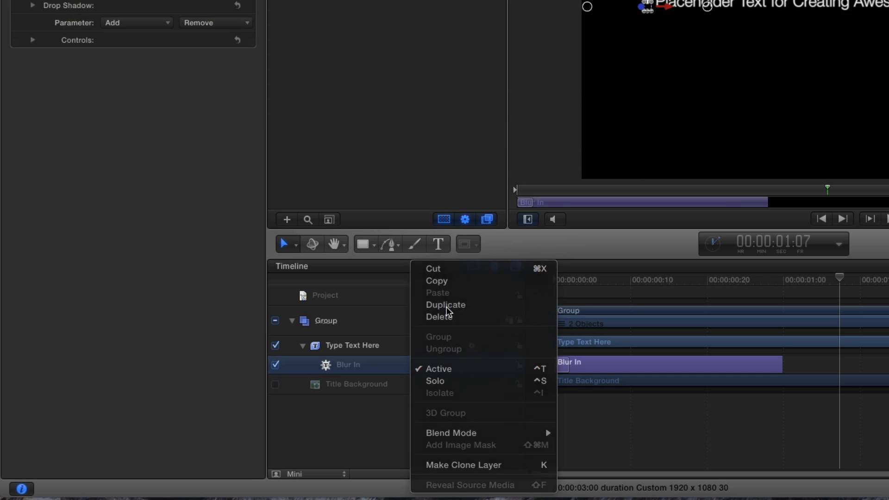
# Duplicate the Blur In behavior and shift the copy six frames later.
pyautogui.click(445, 305)
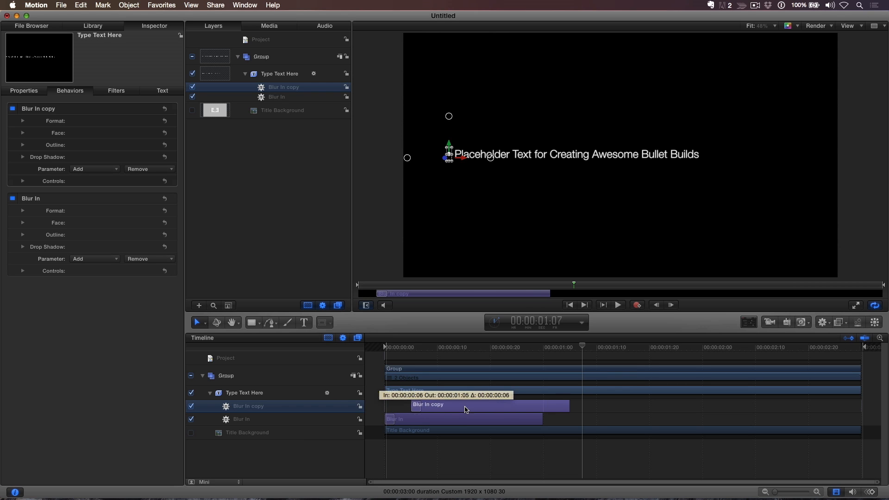
pyautogui.moveTo(464, 404); pyautogui.dragTo(731, 404)
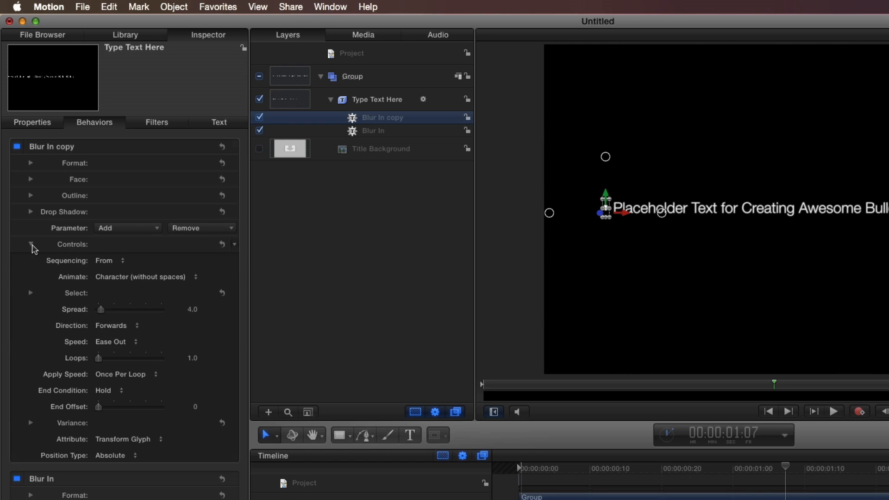
# Change the copied blur's Sequencing from From to To.
pyautogui.click(107, 261)
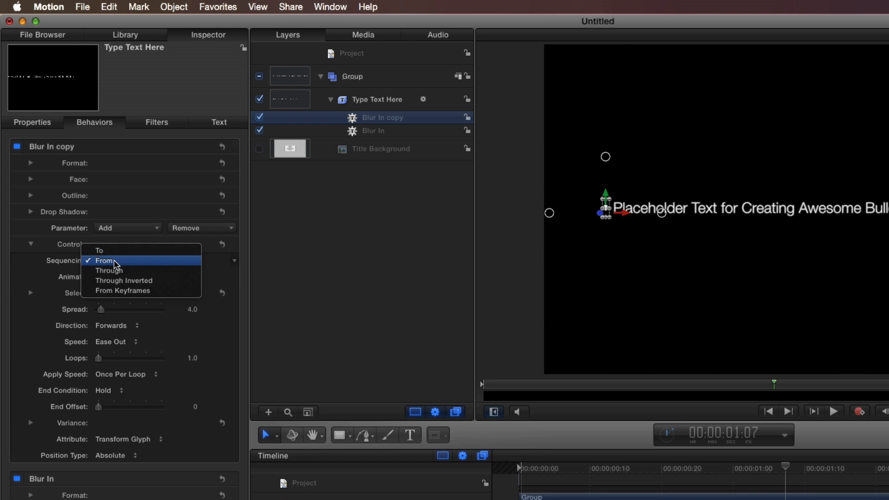
pyautogui.click(100, 250)
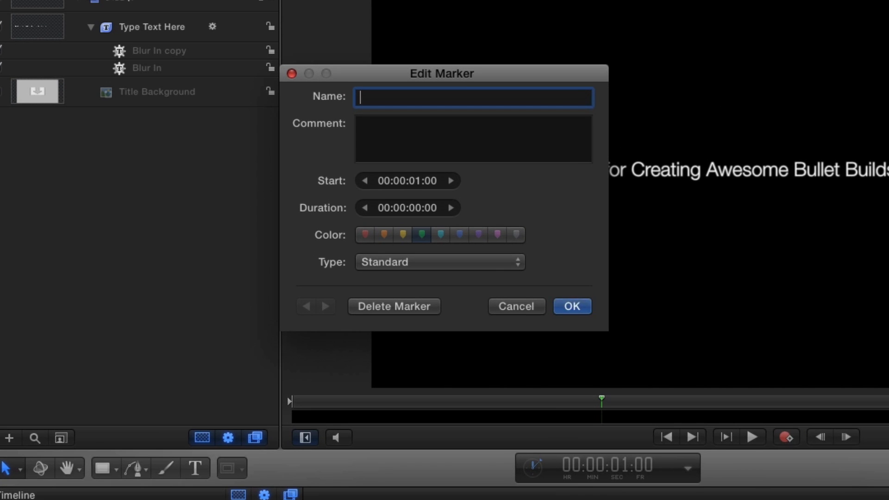
# Add timeline markers, setting the two-second marker's type to Build Out - Optional.
pyautogui.click(440, 262)
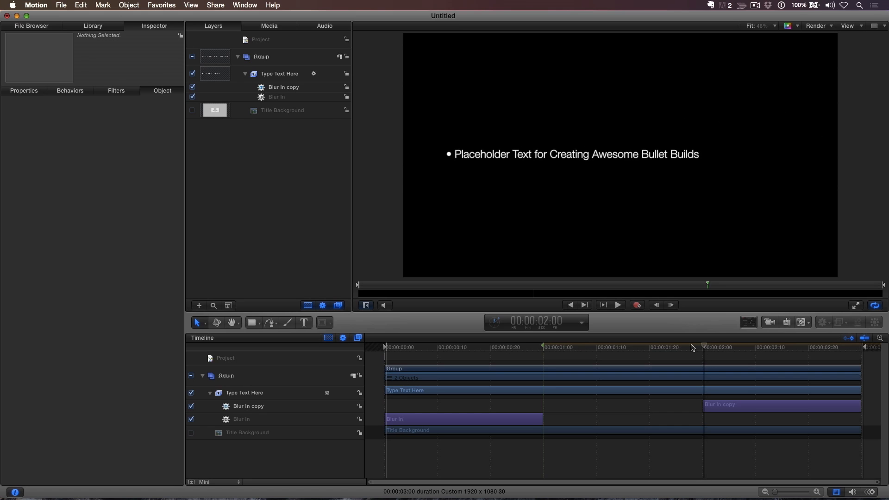
pyautogui.click(483, 206)
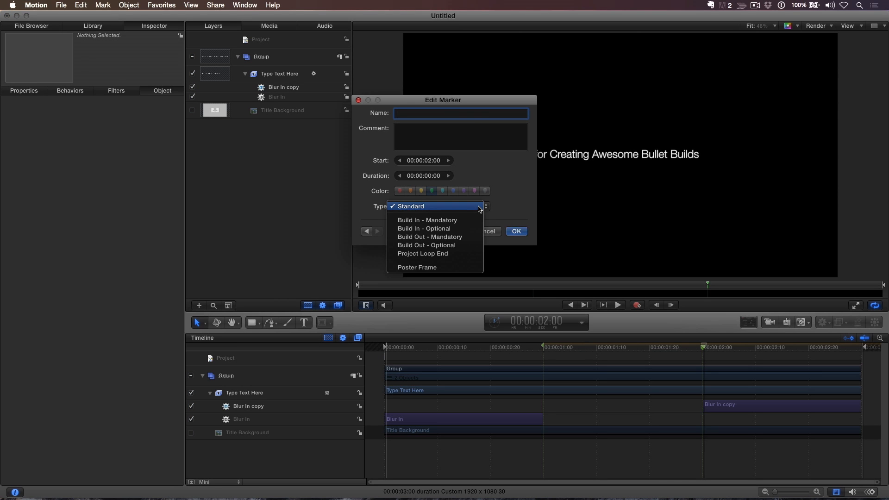
pyautogui.moveTo(473, 245)
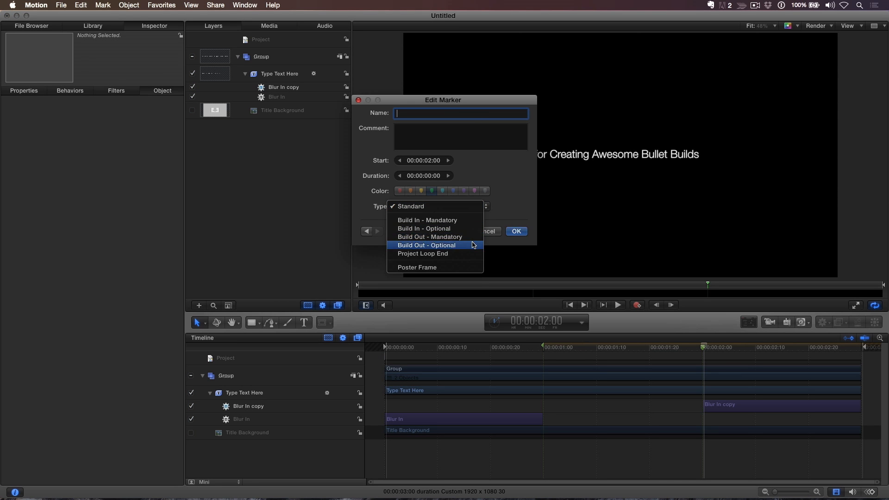
pyautogui.click(427, 245)
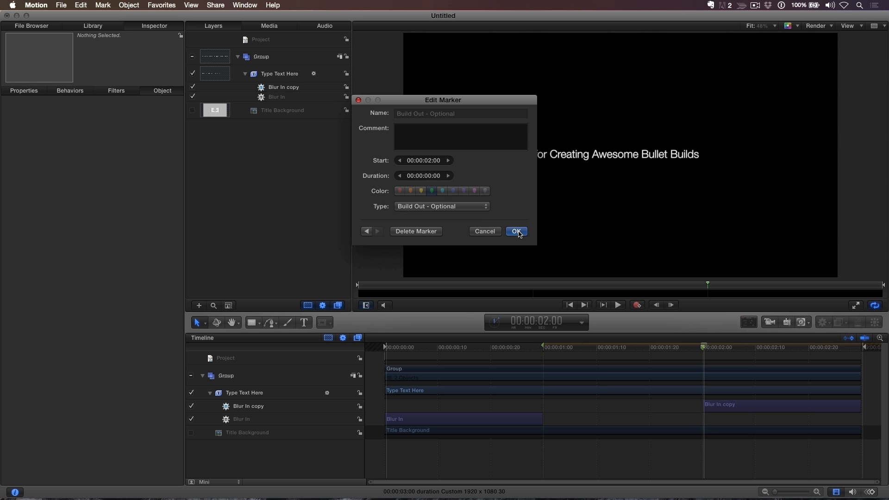
pyautogui.click(516, 231)
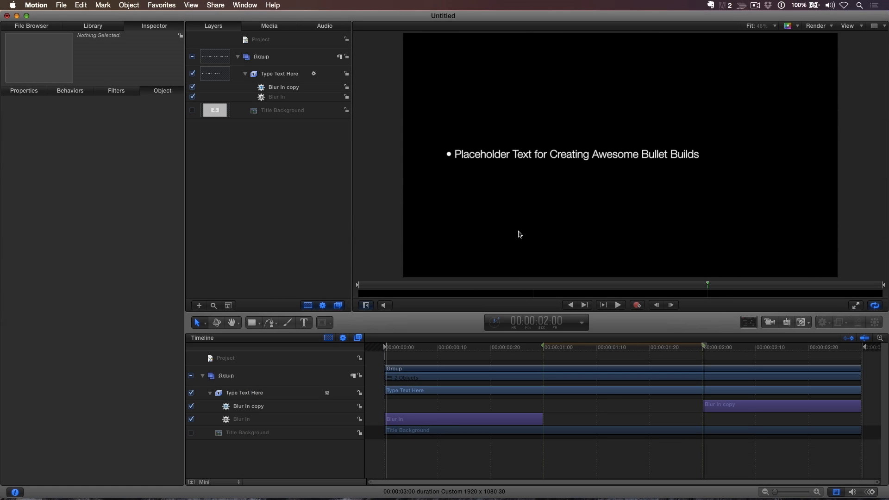
pyautogui.moveTo(501, 227)
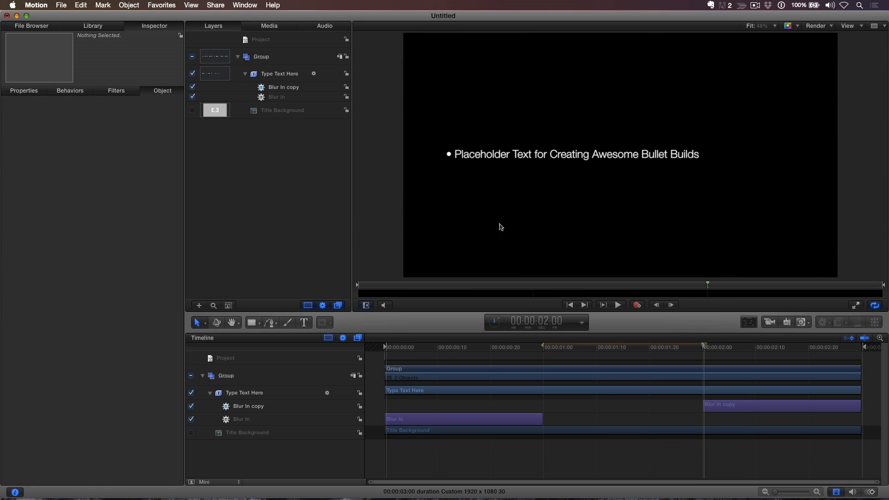
pyautogui.moveTo(480, 220)
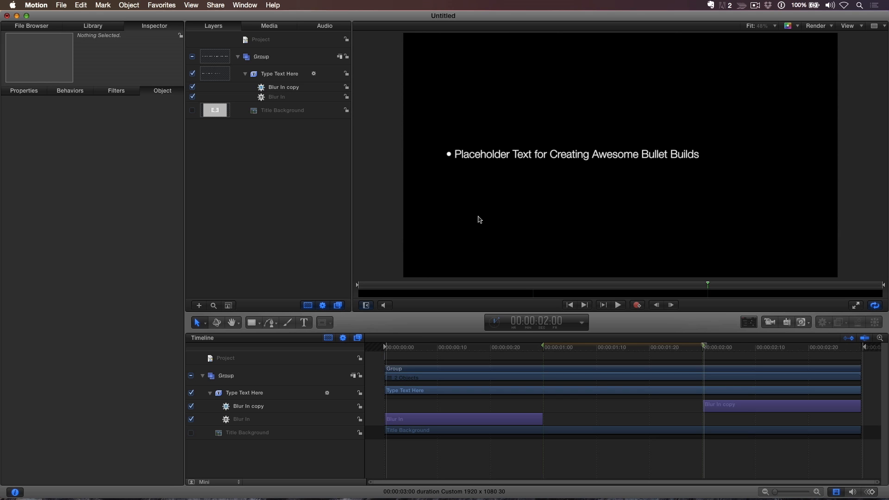
# Publish the template as 'Bullet Build Helvetica Light' via Save As.
pyautogui.click(60, 5)
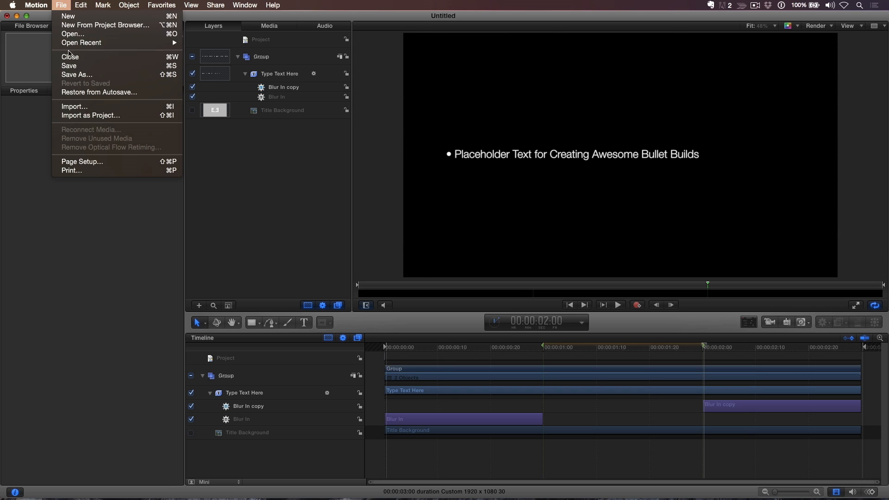
pyautogui.moveTo(69, 66)
pyautogui.write('Bullet Build')
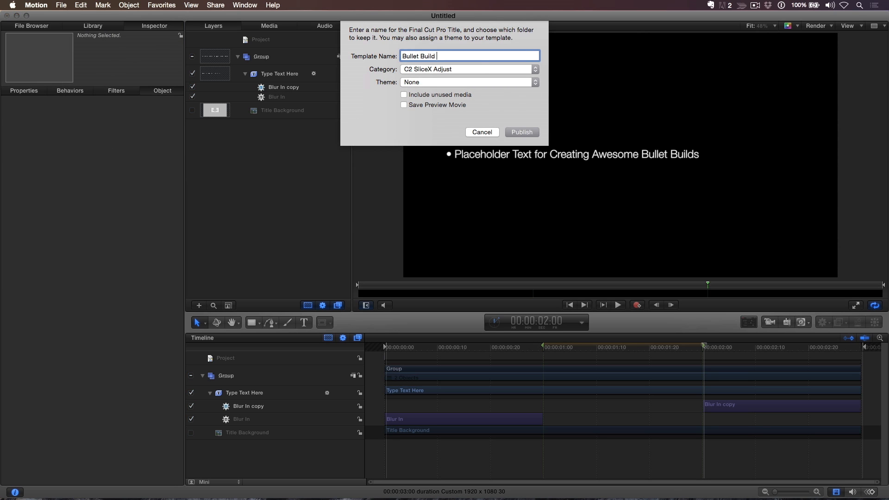
pyautogui.write('Helvetica Light')
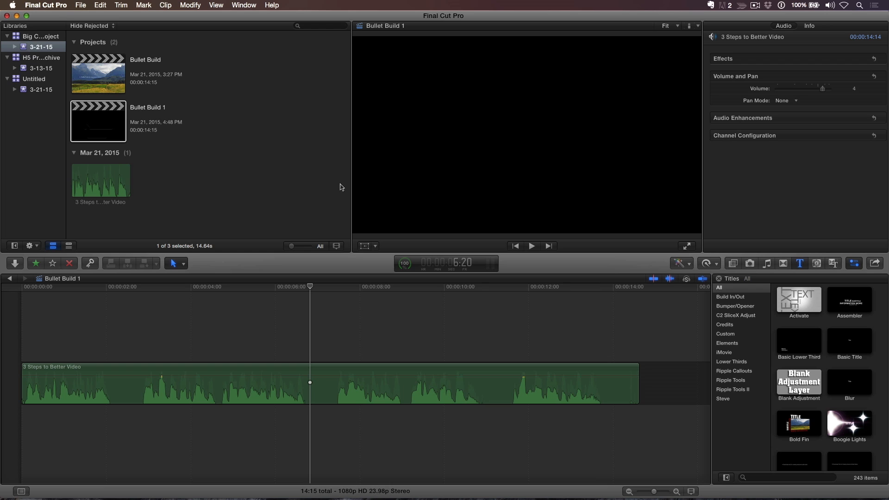
# Connect Bullet Build Helvetica Light from the Steve category, typing 'Use a Tripod for stable shots'.
pyautogui.click(722, 398)
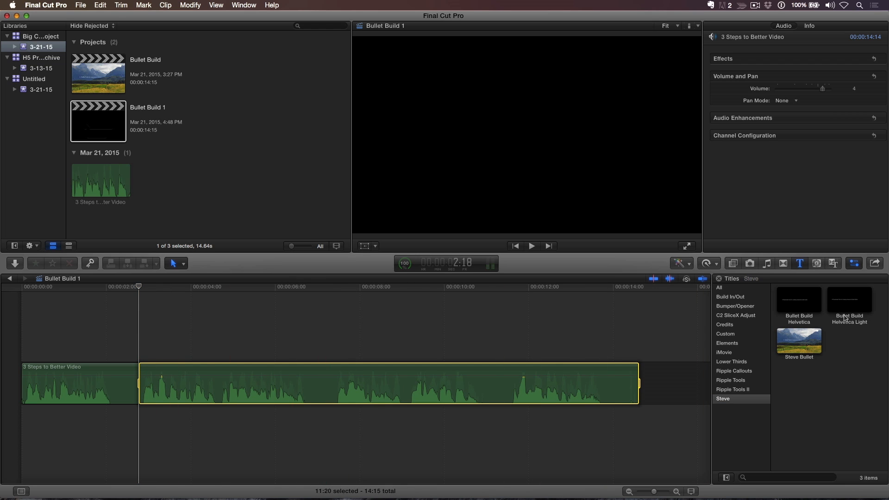
pyautogui.click(849, 300)
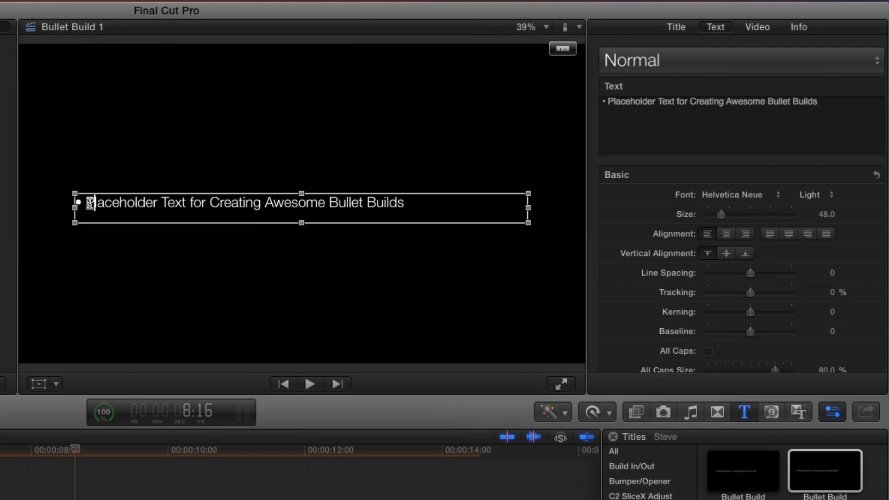
pyautogui.write('Use a Tripod for stable shots')
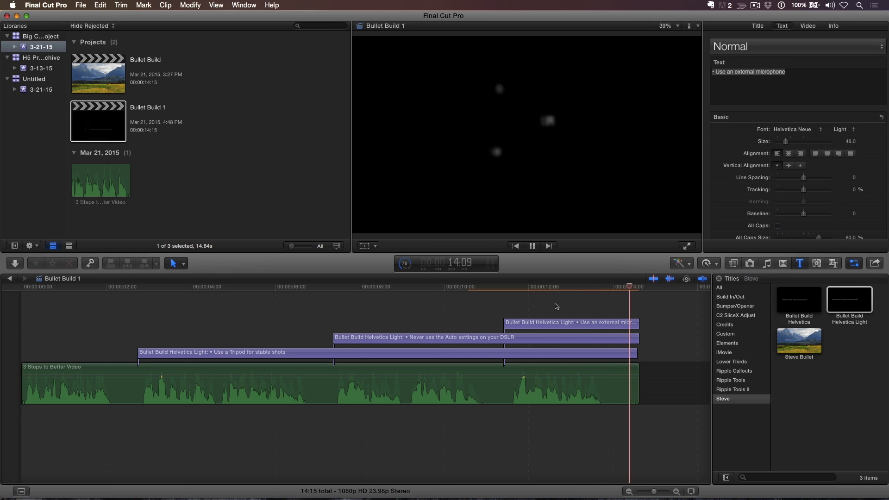
# Uncheck Build Out for the 'Use an external microphone' title.
pyautogui.click(574, 287)
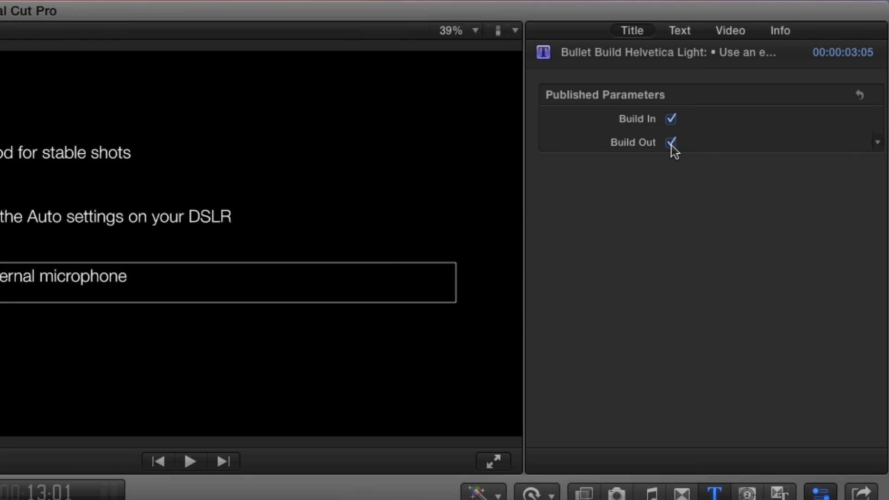
pyautogui.click(670, 142)
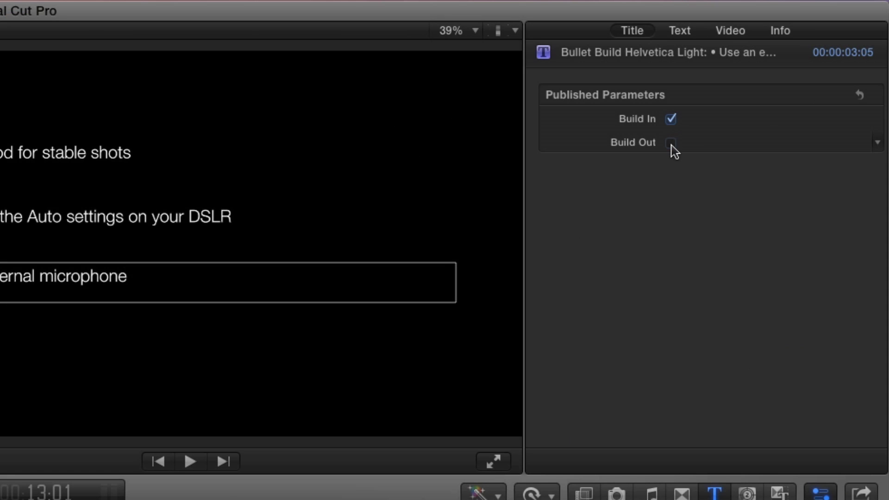